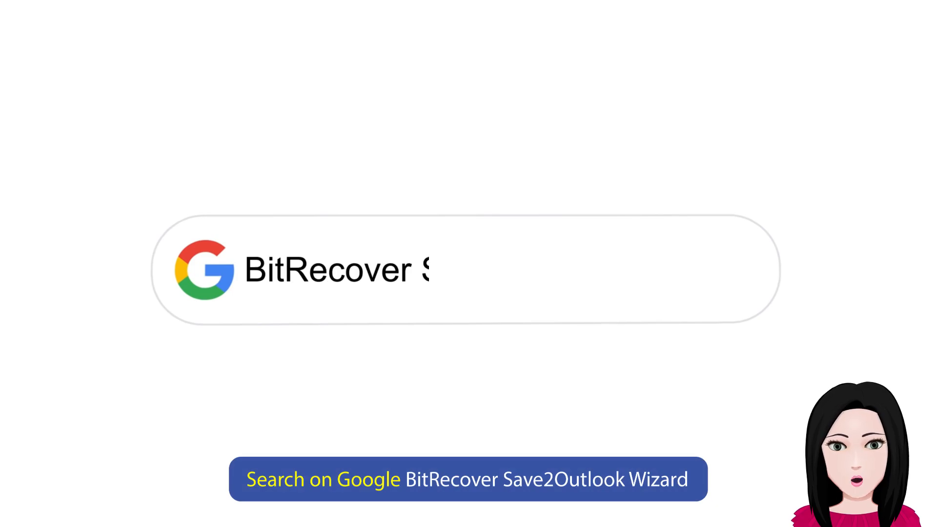
Step: Search Google for 'Save2Outlook Wizard' and go to the bitrecover.com product result
type("Save2Outlook Wizard")
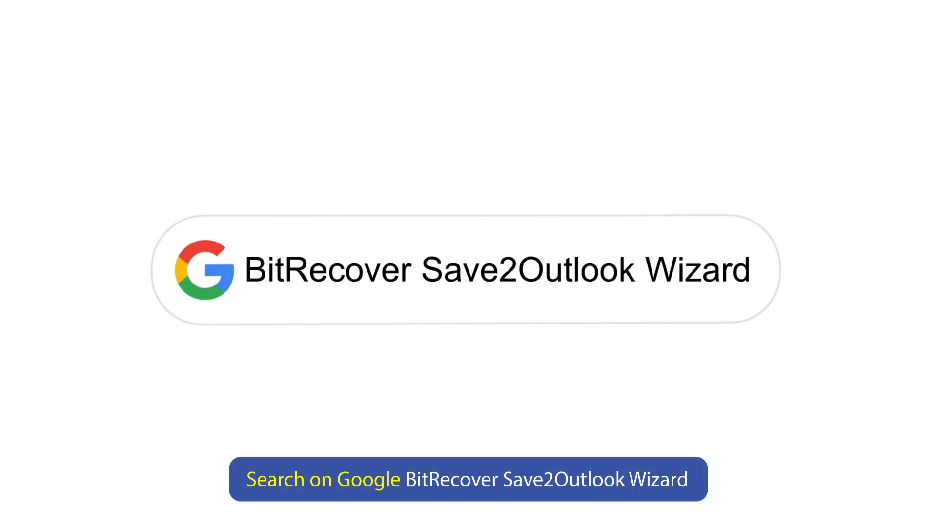
left_click(469, 480)
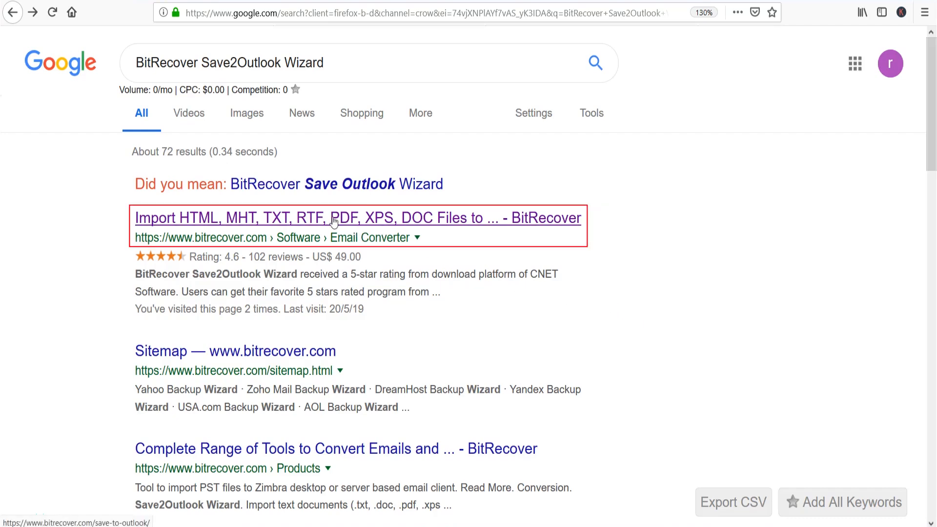
left_click(357, 218)
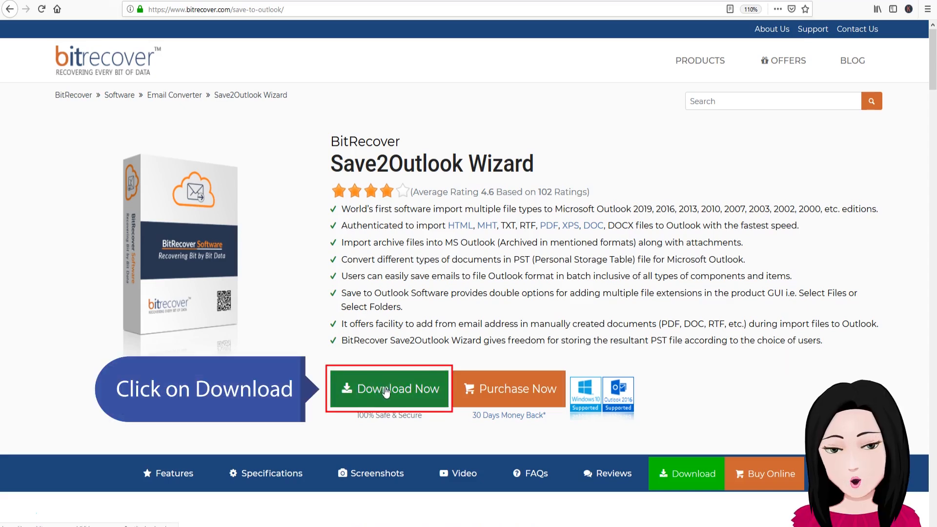
Step: Download the installer via Download Now, save the file, and launch it from the downloads list
left_click(389, 389)
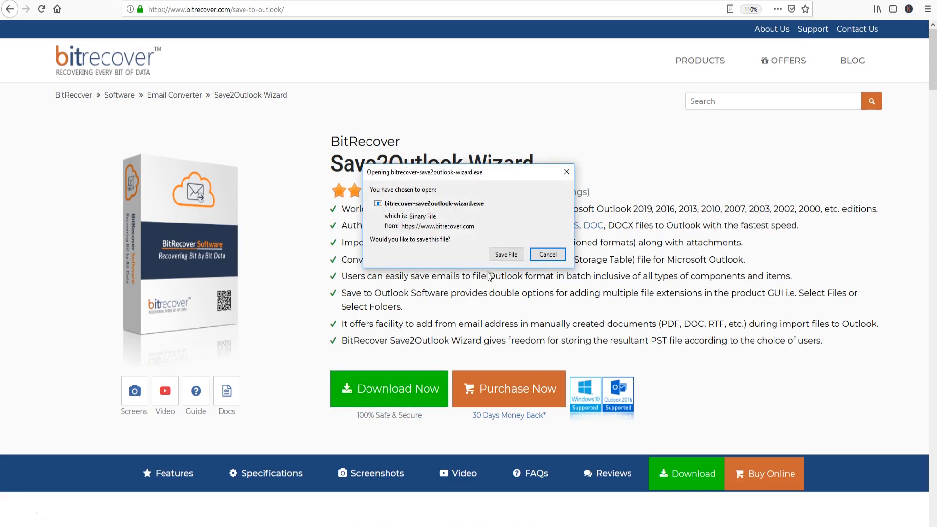
left_click(504, 254)
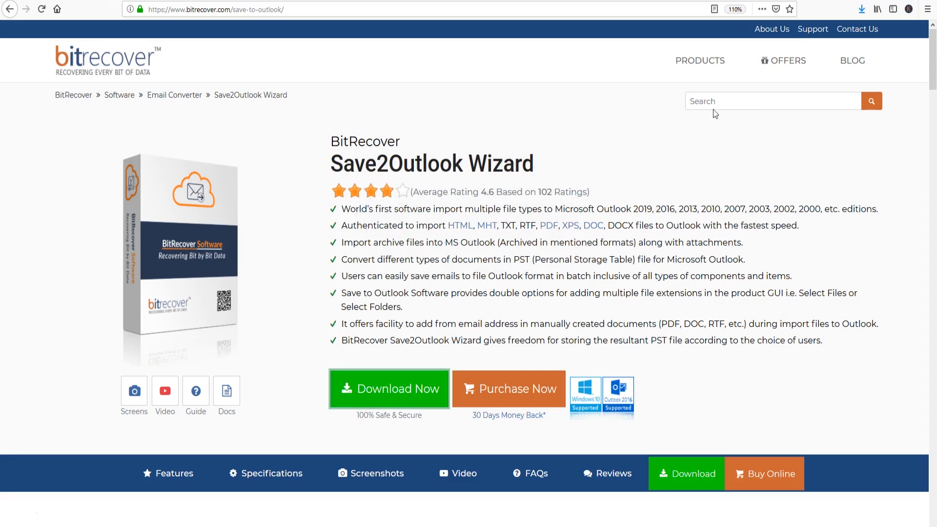
left_click(861, 8)
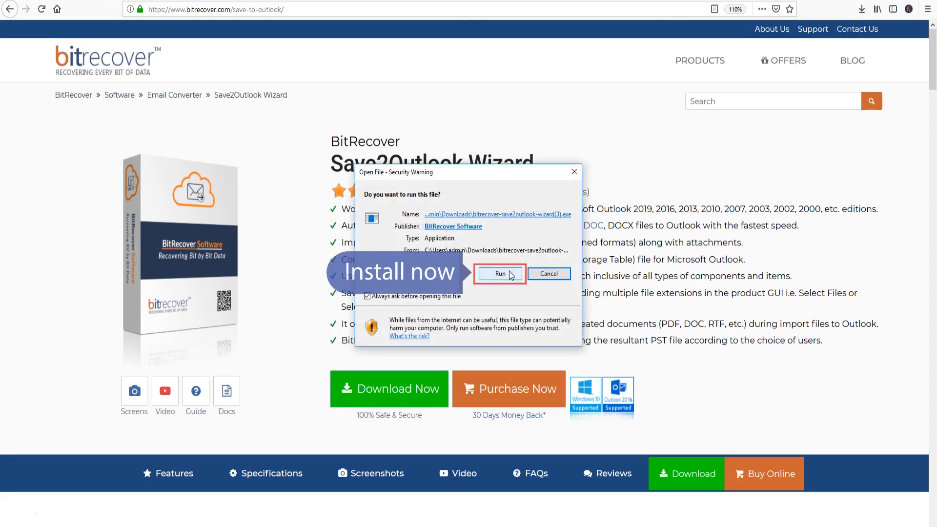
Step: Run setup in English, accept the license, keep the default folder, install and launch the wizard
left_click(499, 275)
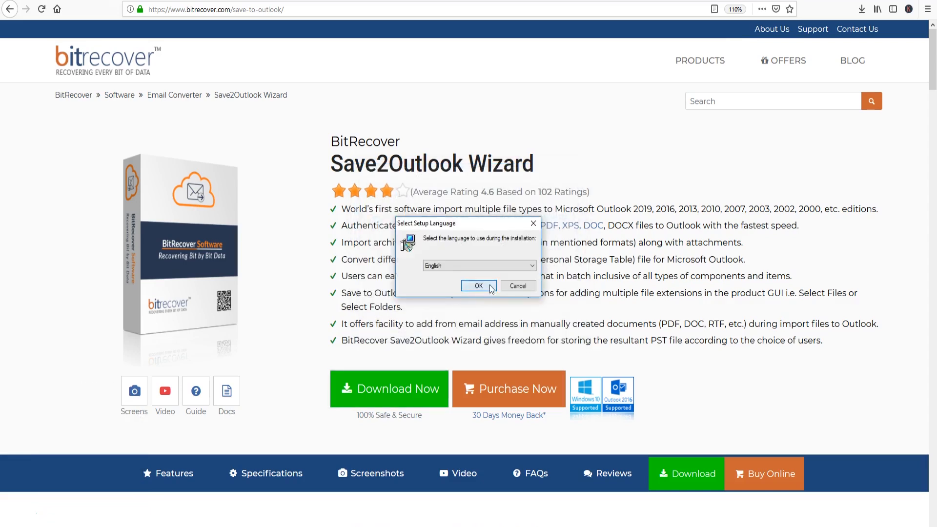
left_click(478, 288)
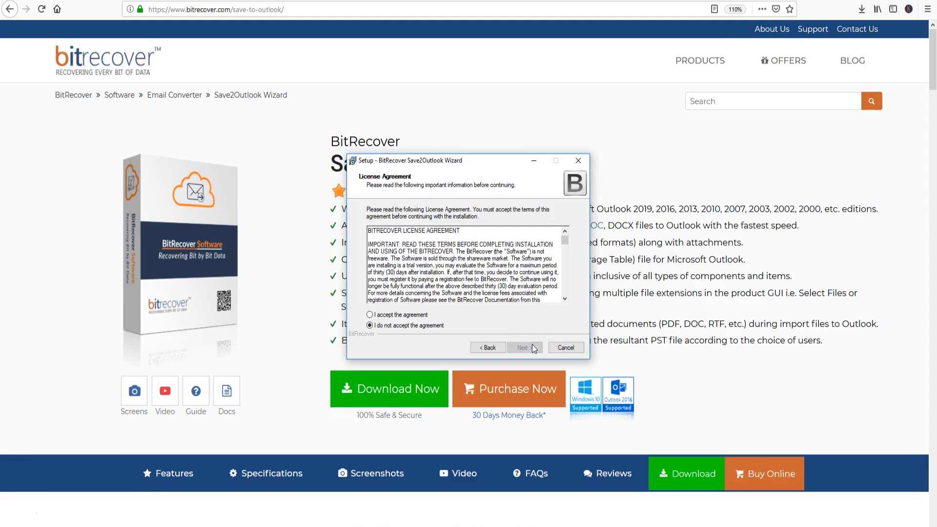
left_click(368, 315)
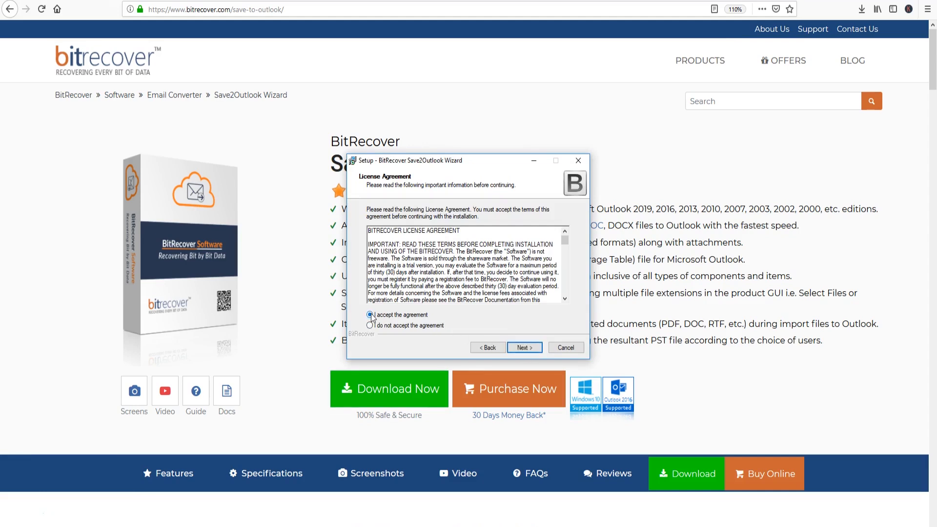
left_click(523, 347)
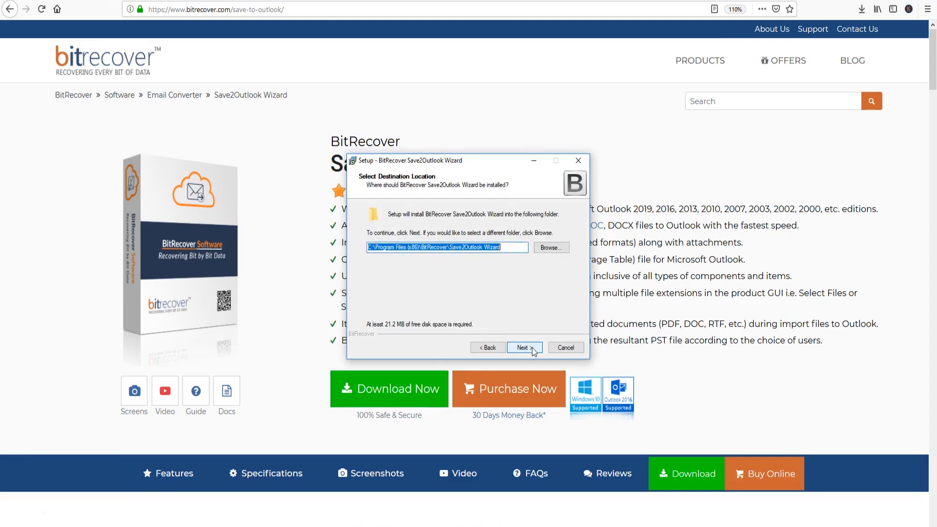
left_click(521, 348)
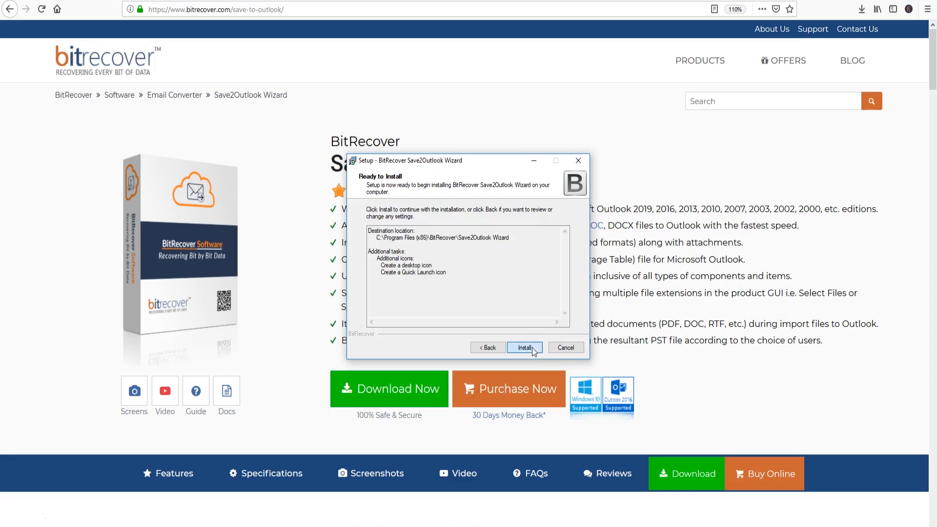
left_click(524, 348)
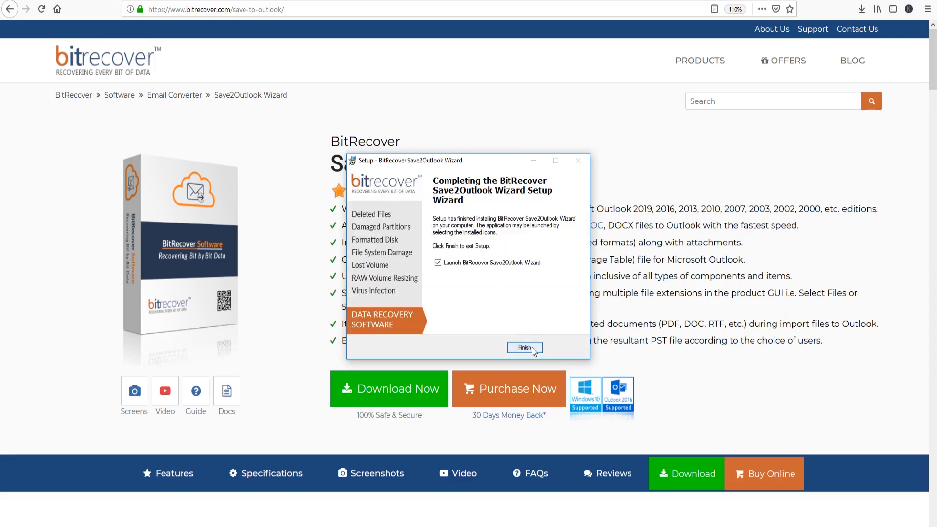
left_click(524, 349)
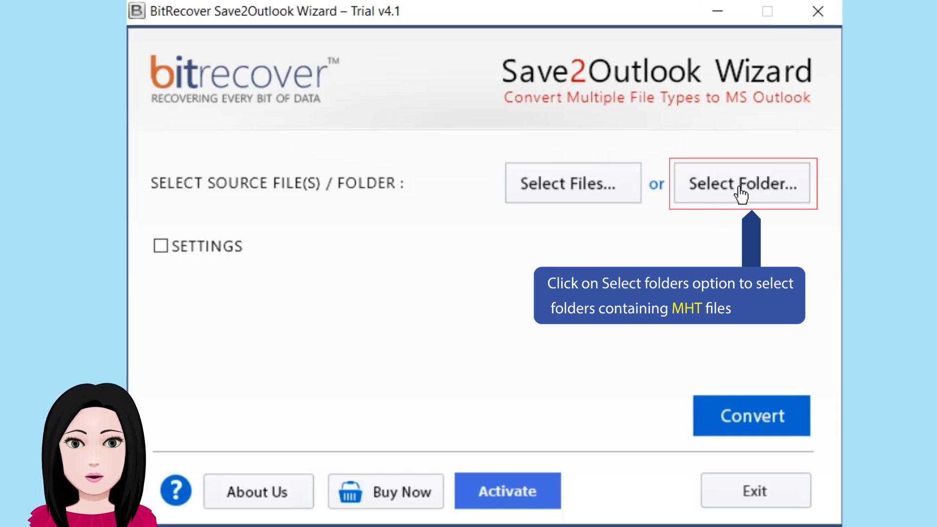
Step: Choose the Desktop 'mht files' folder as the source so the wizard lists 25 files
left_click(742, 184)
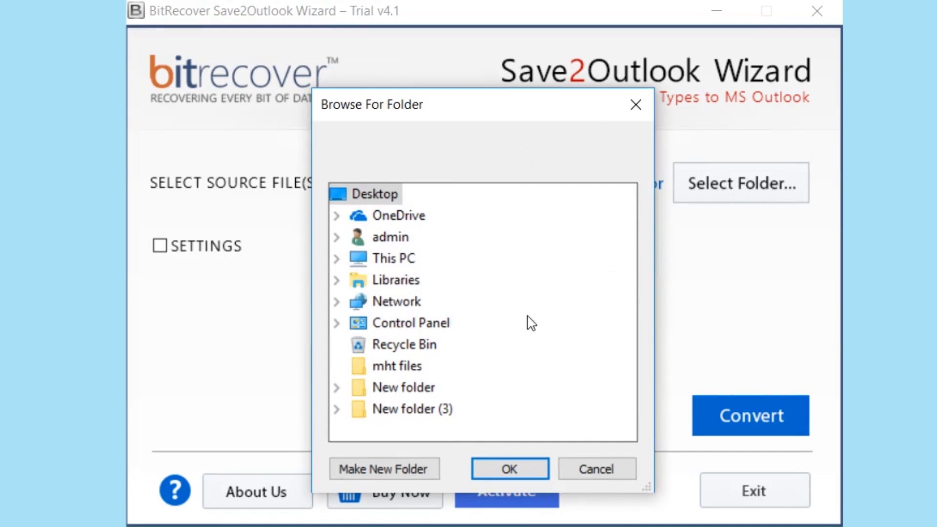
left_click(394, 366)
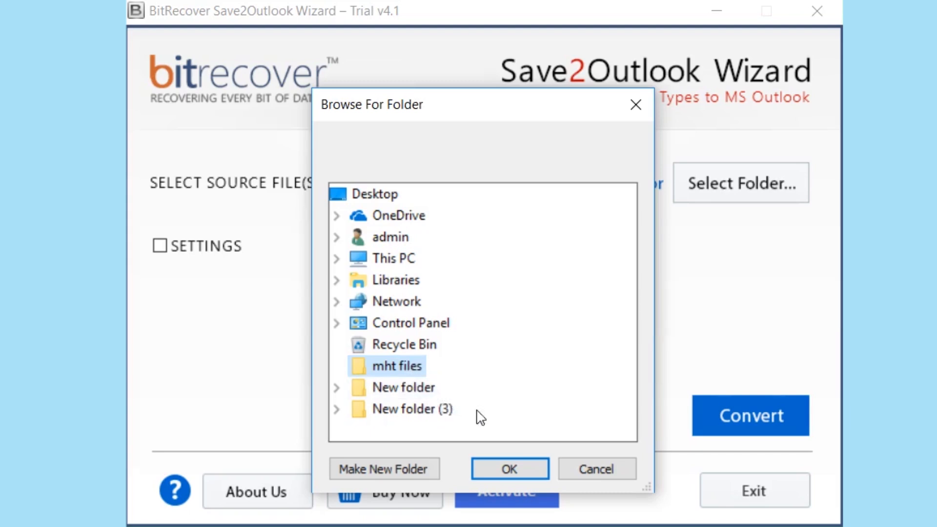
left_click(509, 469)
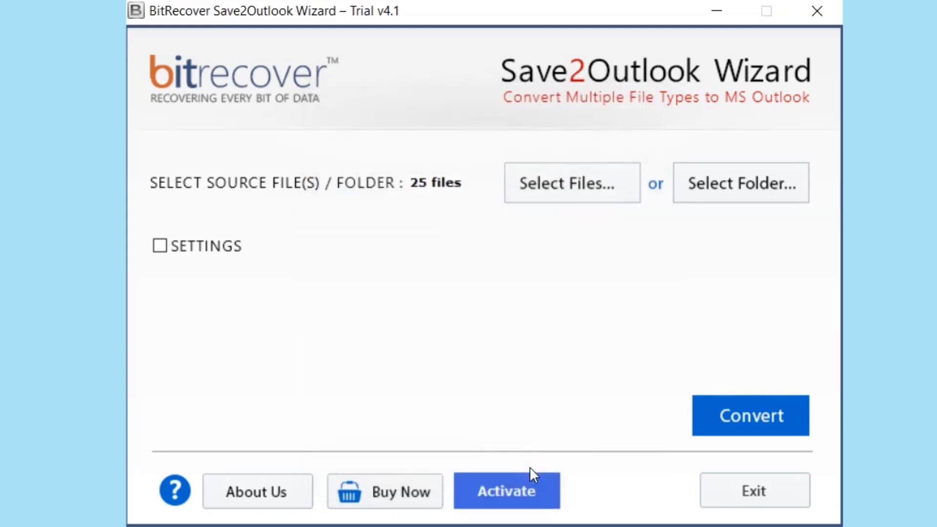
mouse_move(564, 462)
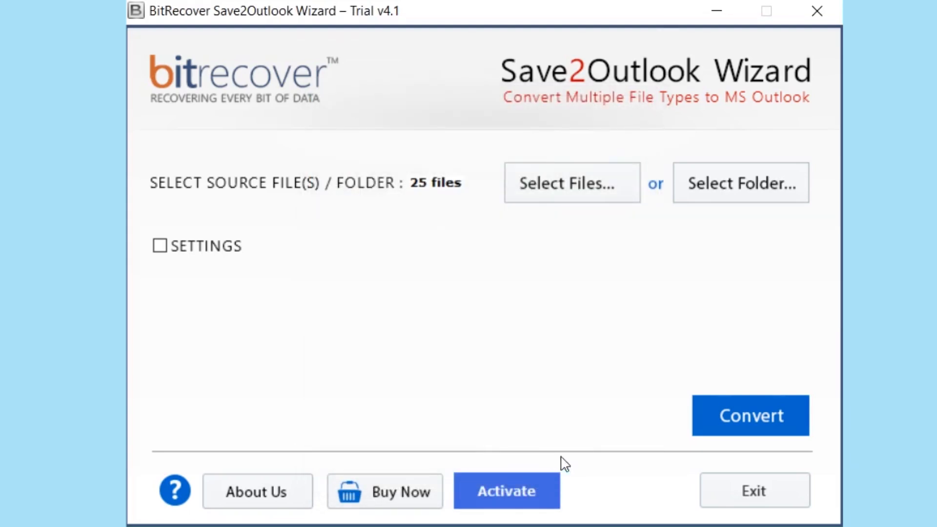
mouse_move(751, 415)
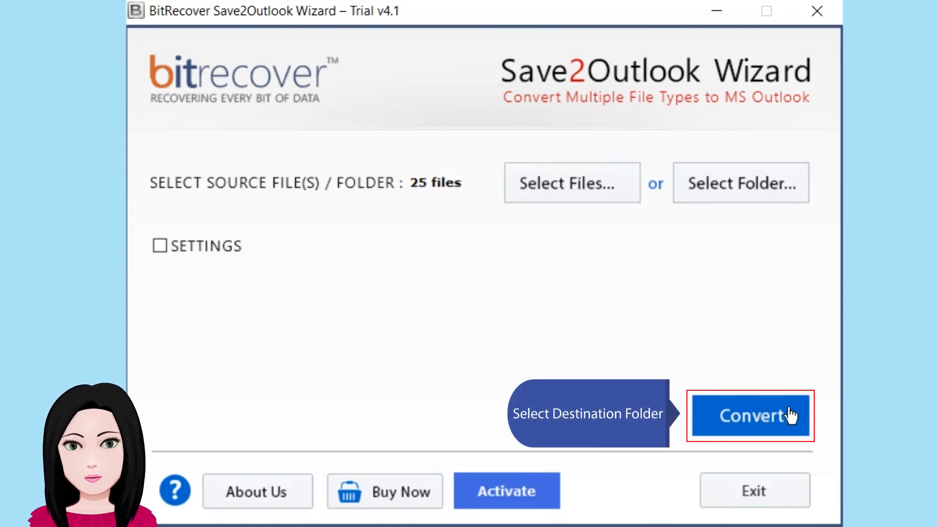
Step: Convert the files to a PST saved in the Desktop PST folder and acknowledge completion
left_click(751, 416)
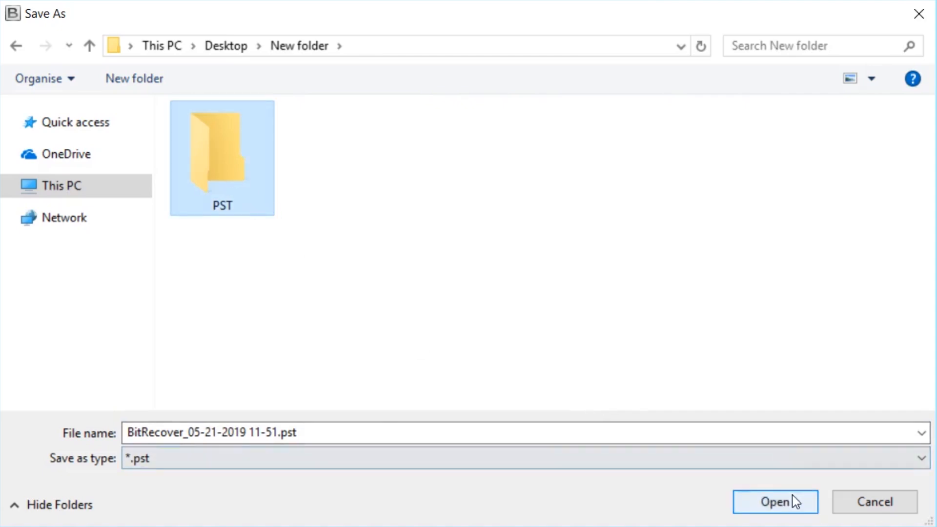
double_click(221, 149)
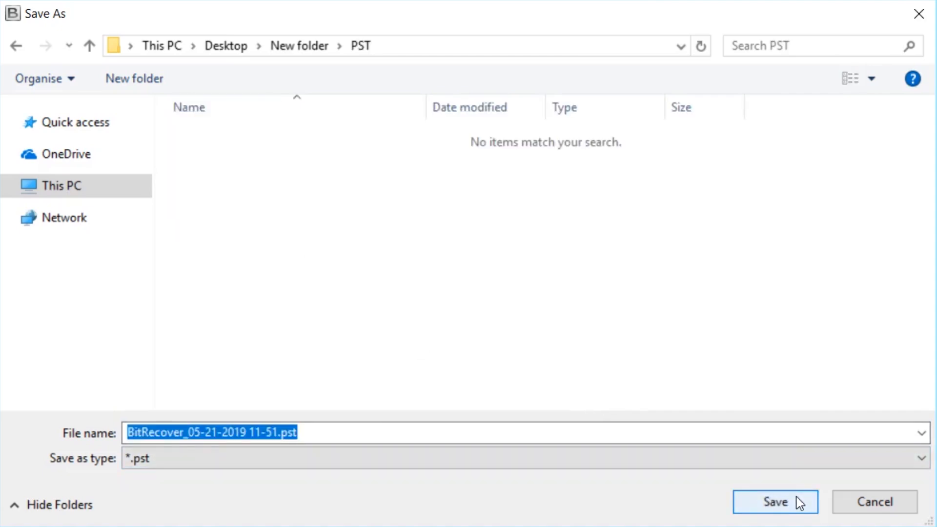
left_click(774, 502)
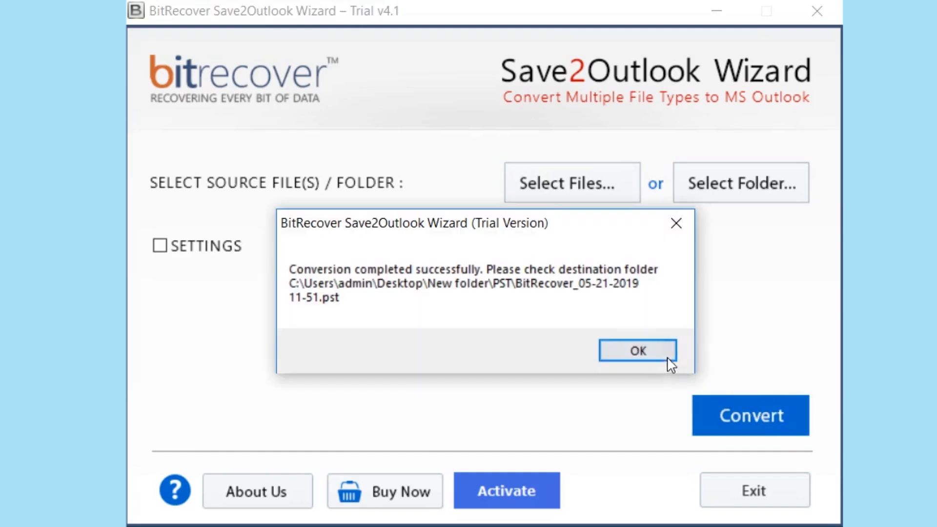
left_click(636, 350)
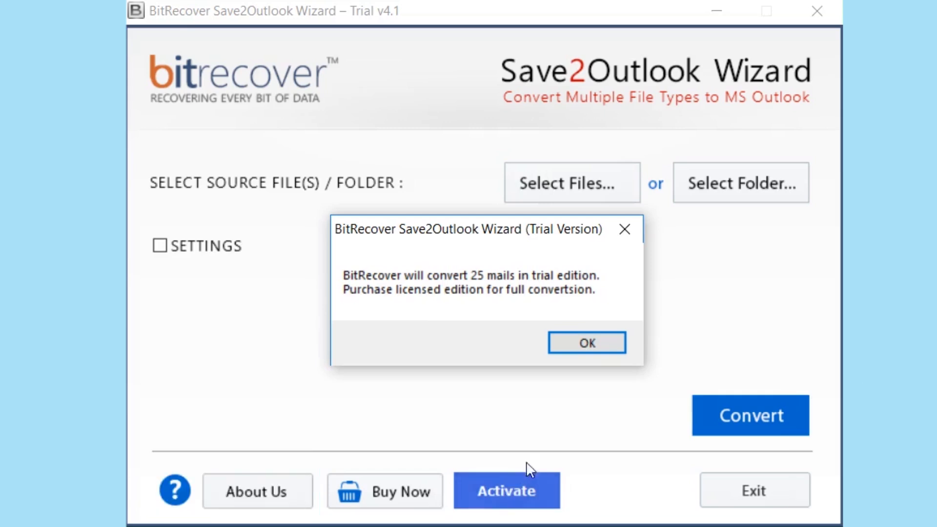
mouse_move(586, 343)
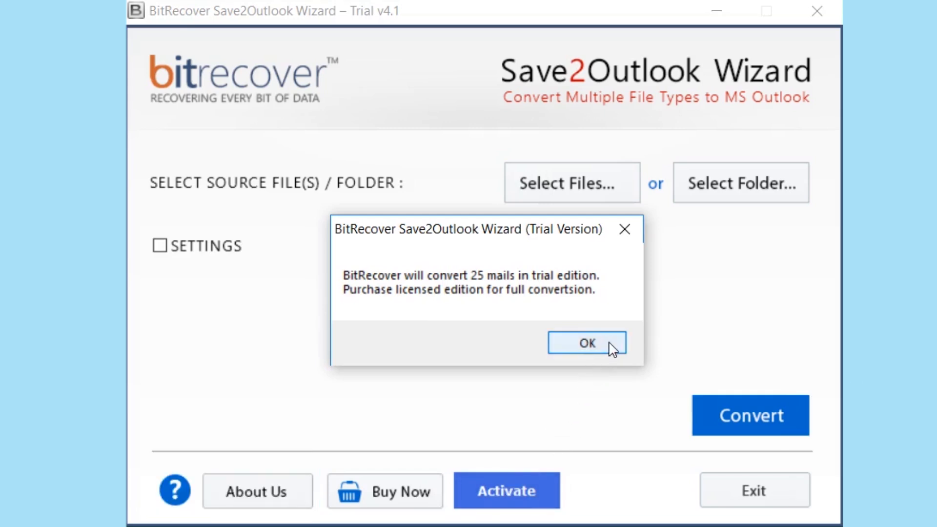
Step: Dismiss the trial notice and view the ~5,969 KB BitRecover PST inside the PST folder
left_click(587, 342)
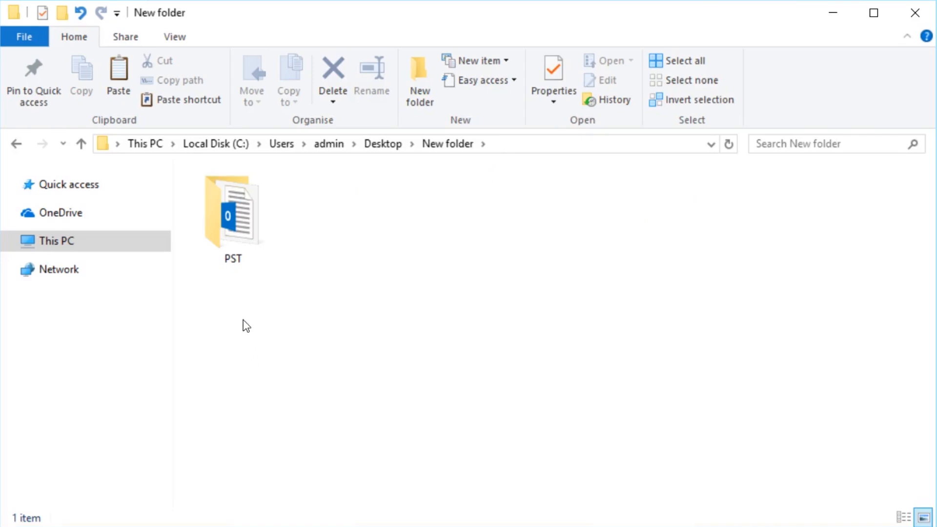
double_click(233, 212)
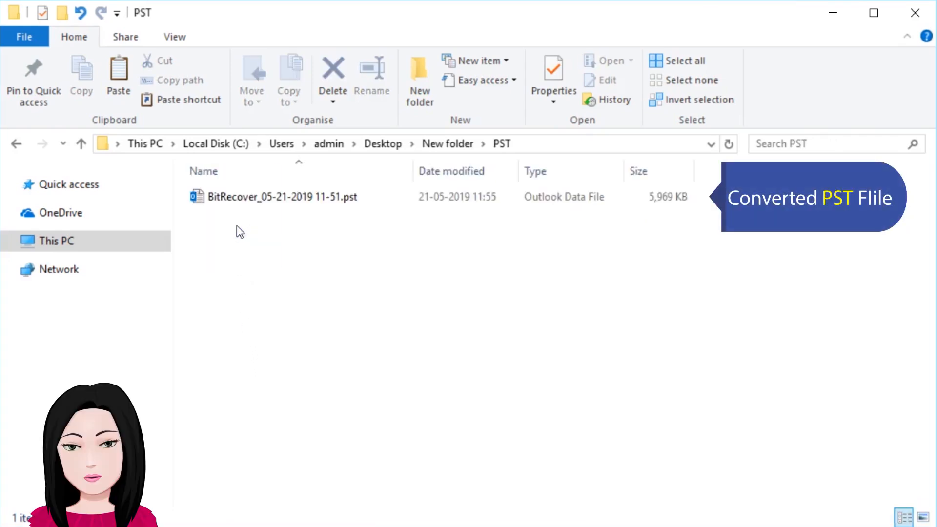
left_click(283, 196)
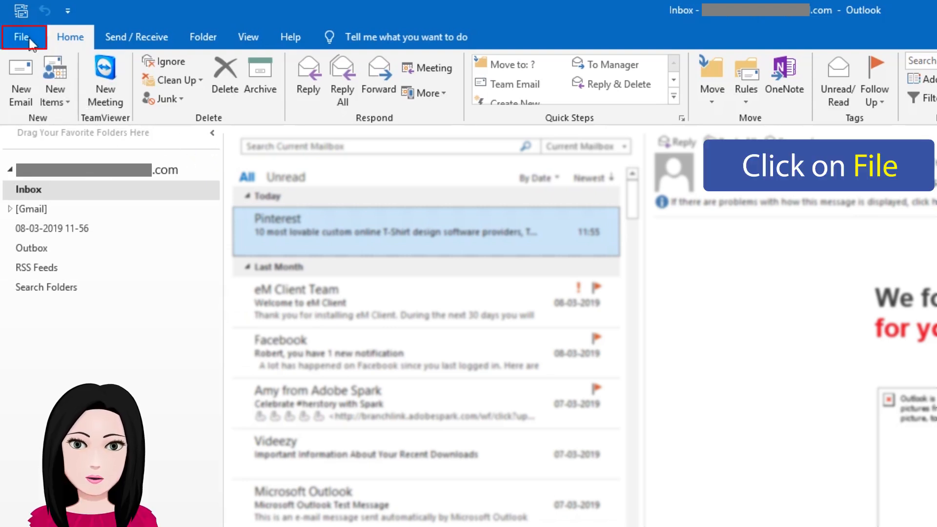
Step: Go to File > Open & Export > Open Outlook Data File to browse for the converted PST
left_click(22, 36)
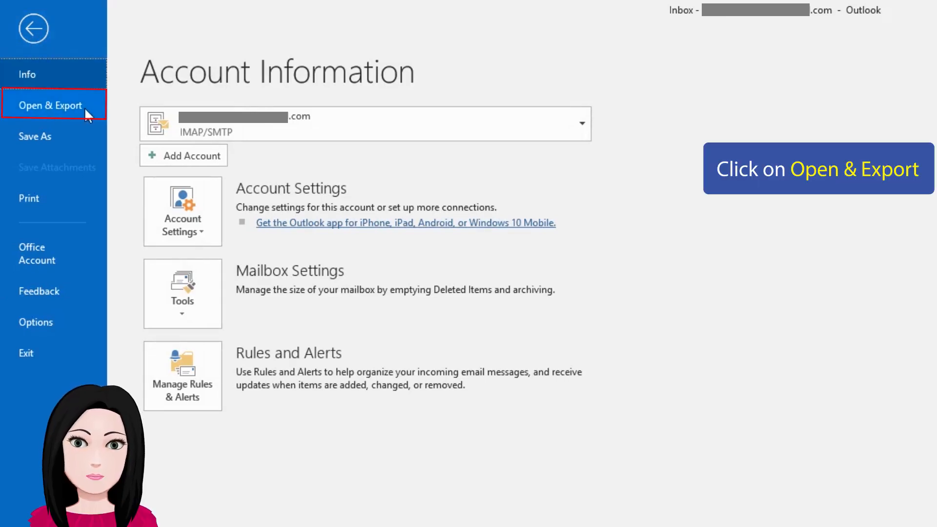
left_click(49, 105)
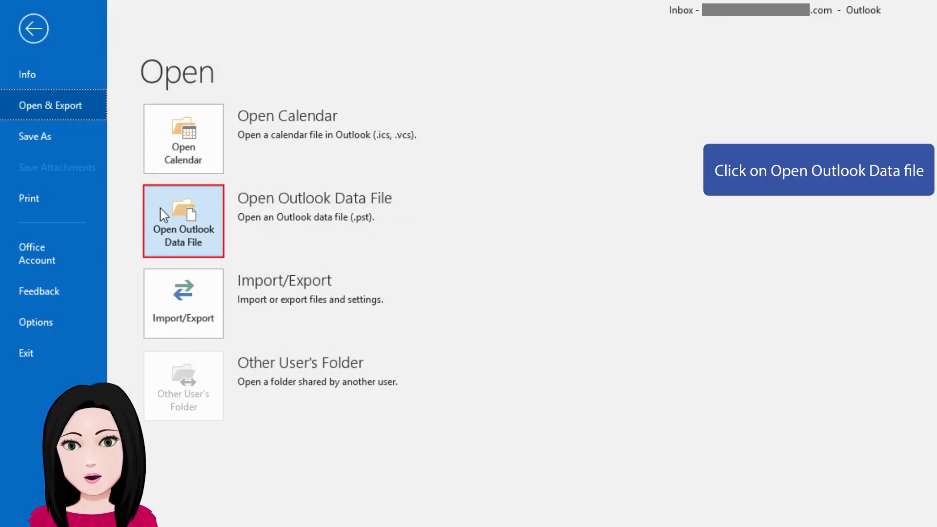
left_click(183, 221)
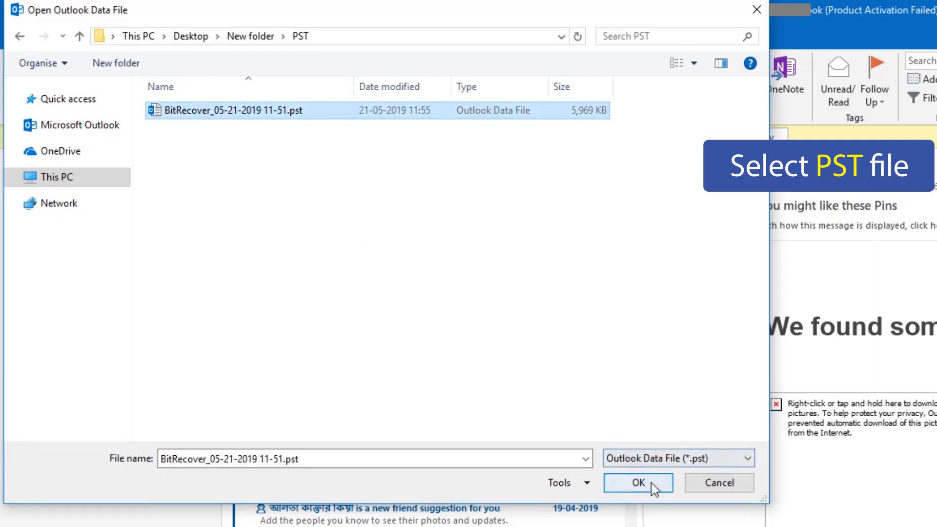
left_click(637, 482)
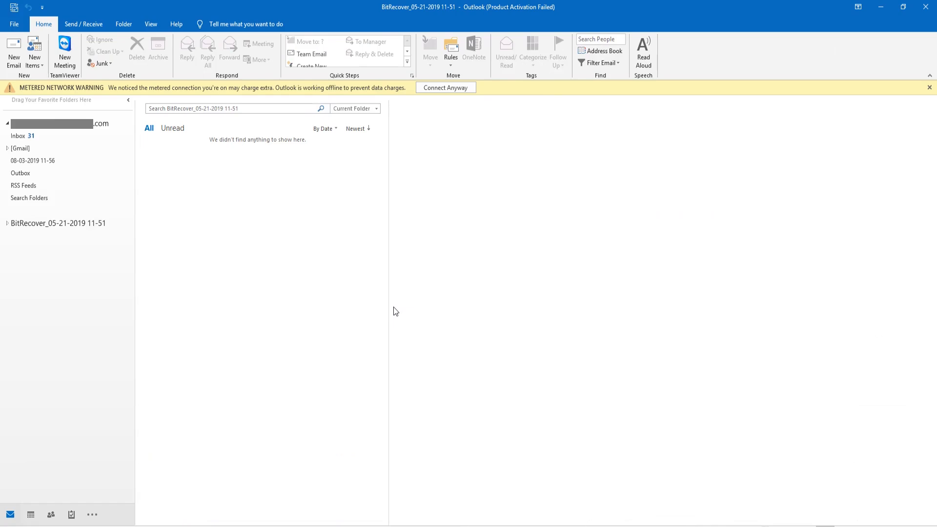
mouse_move(72, 248)
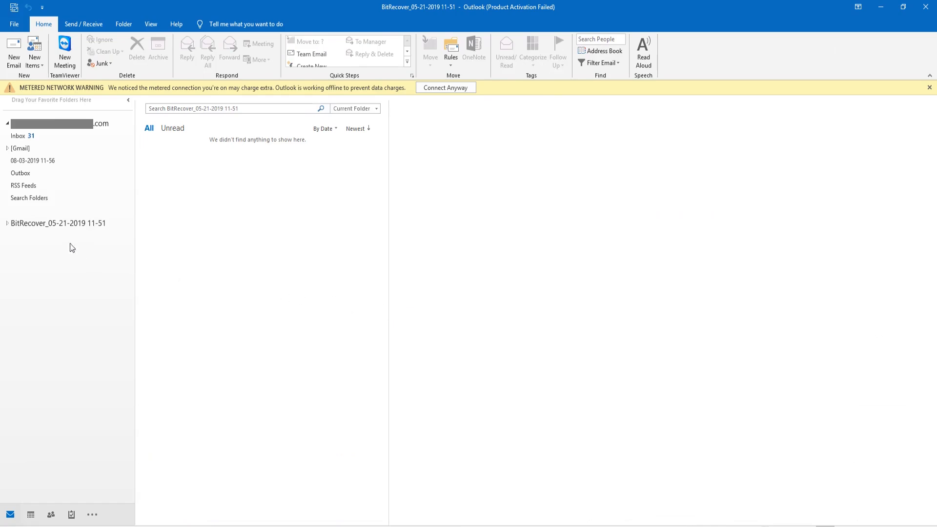
left_click(59, 247)
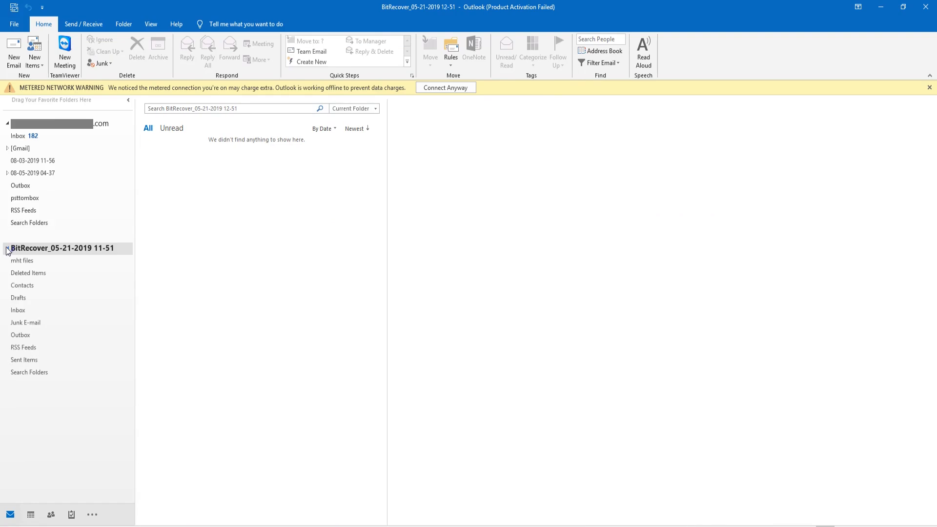